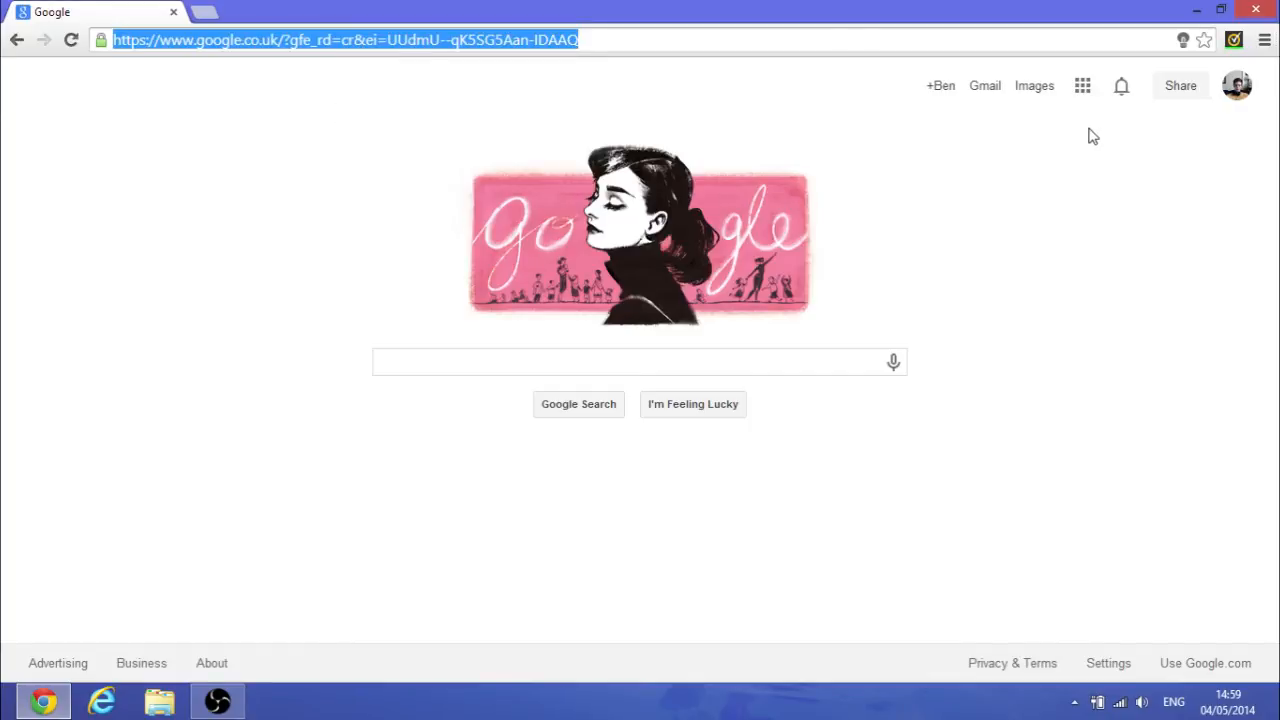
Search Google for 'runasdate' from the address bar using the suggestion dropdown.
text(runas)
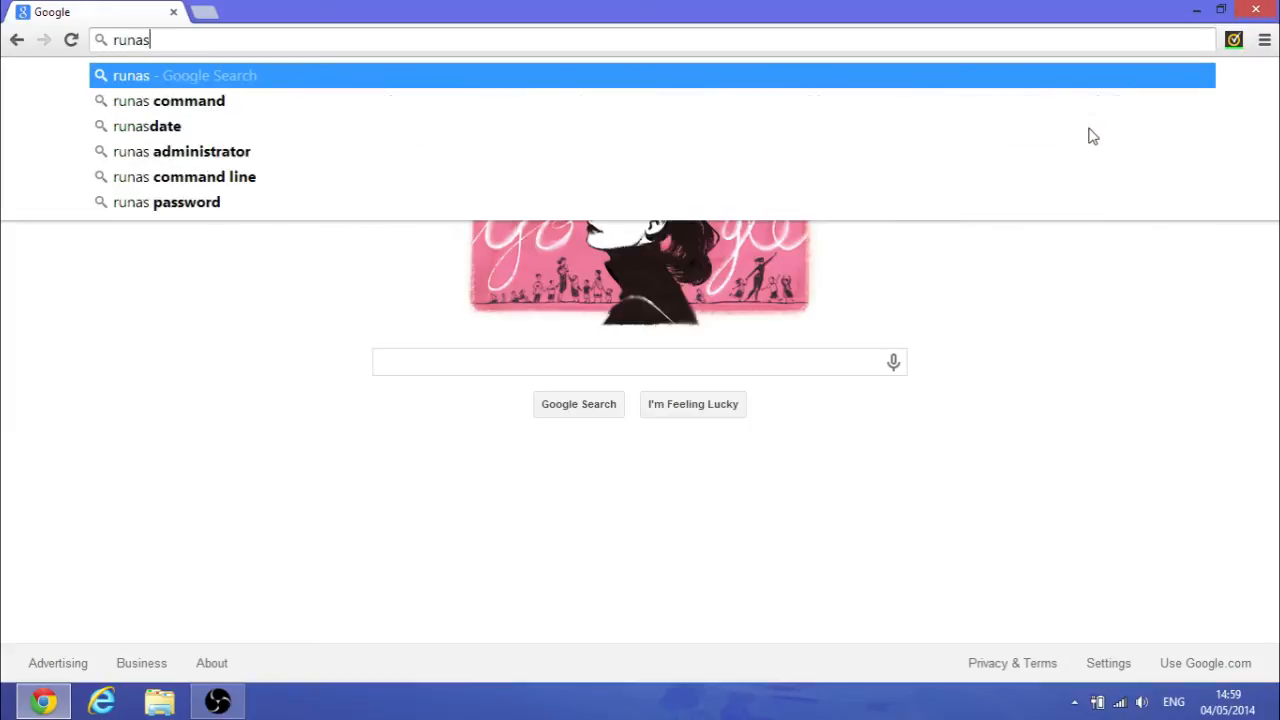
click(146, 126)
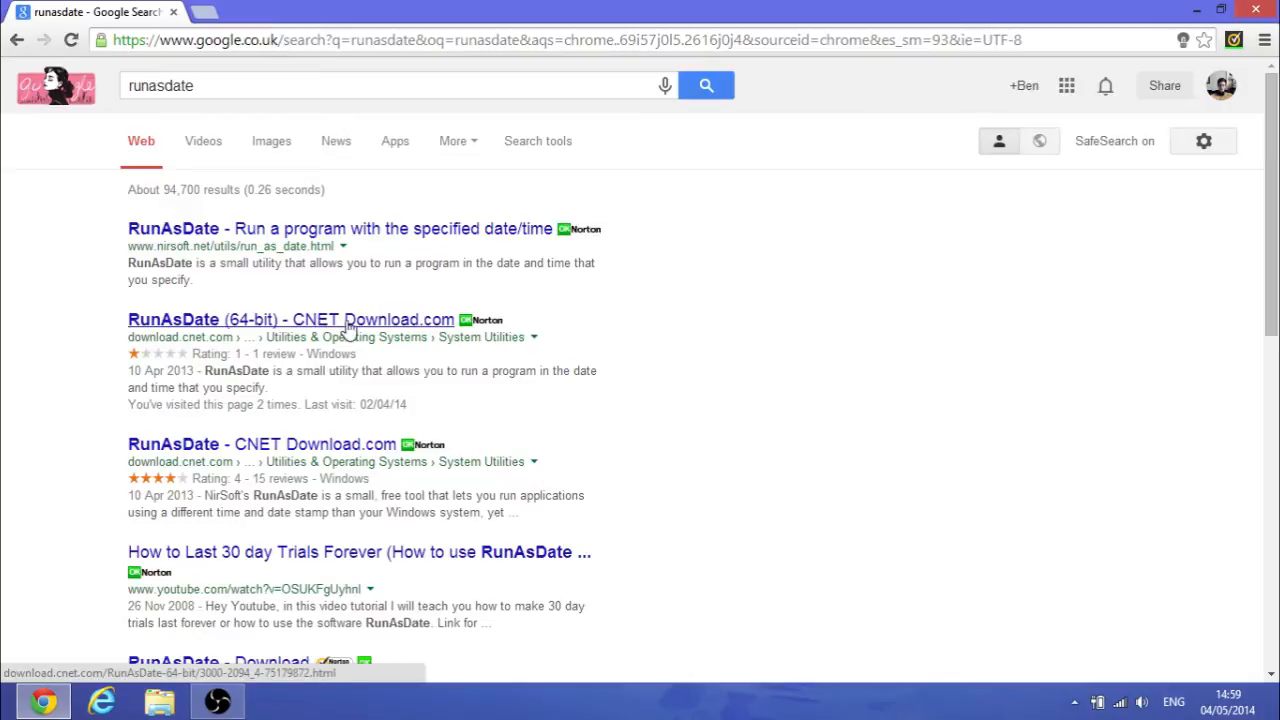
Open the CNET RunAsDate (64-bit) download page, then launch RunAsDate via Windows Search.
click(290, 320)
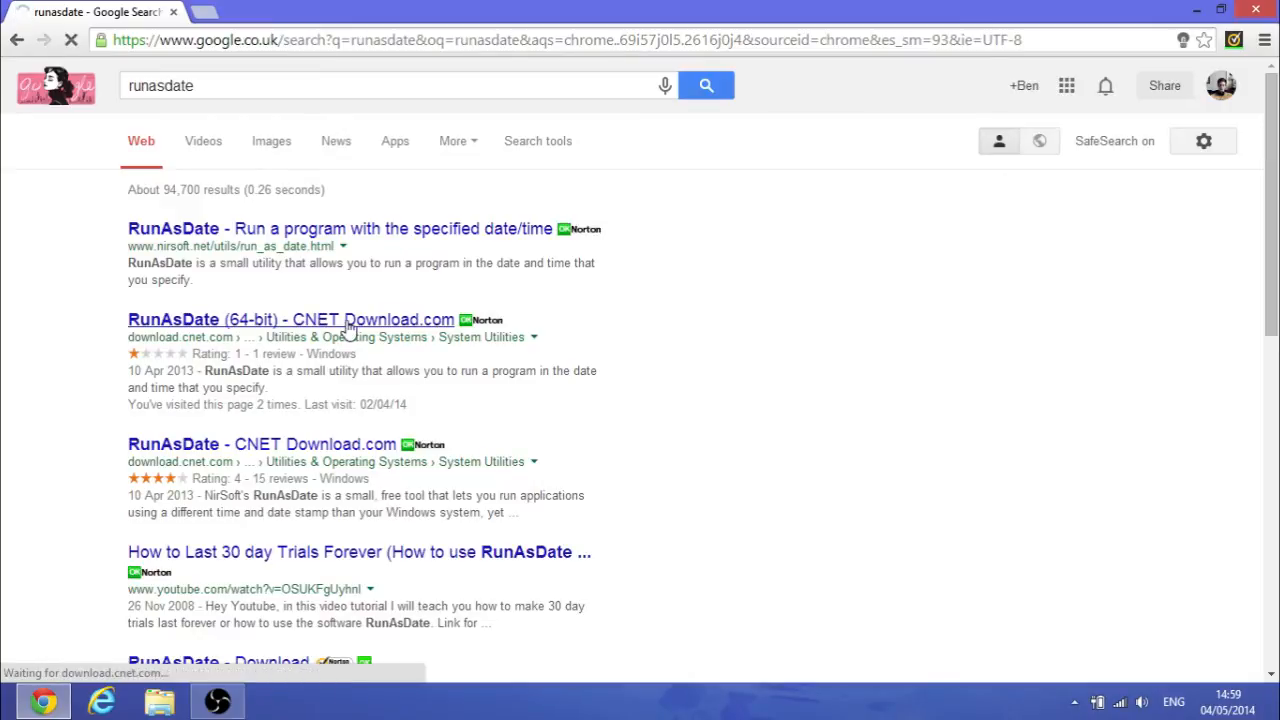
click(290, 320)
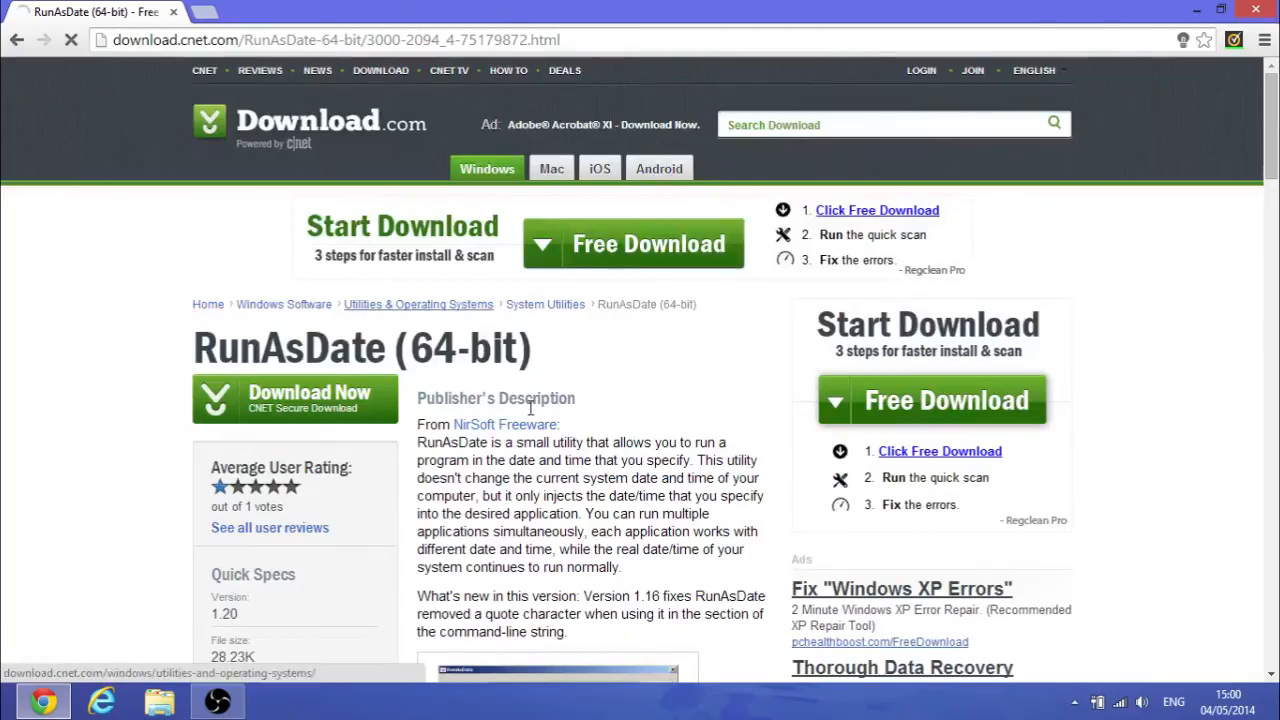
scroll(down, 3)
text(r)
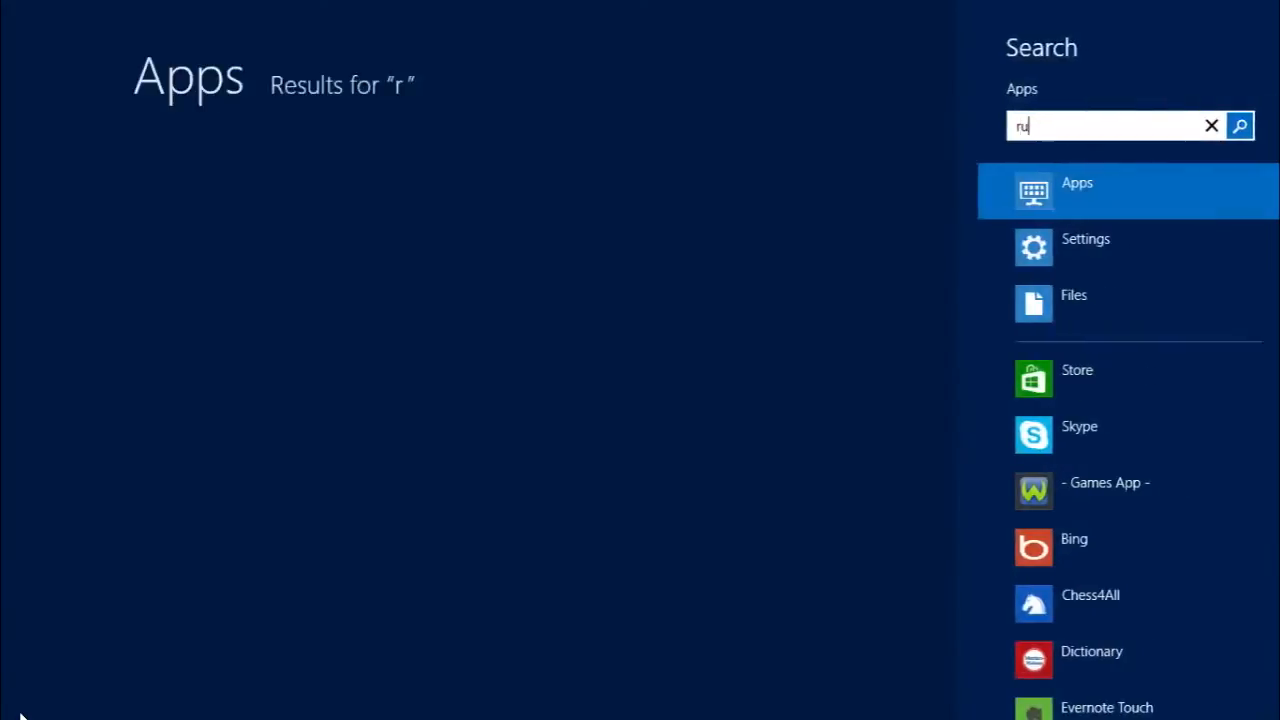
text(unasdate)
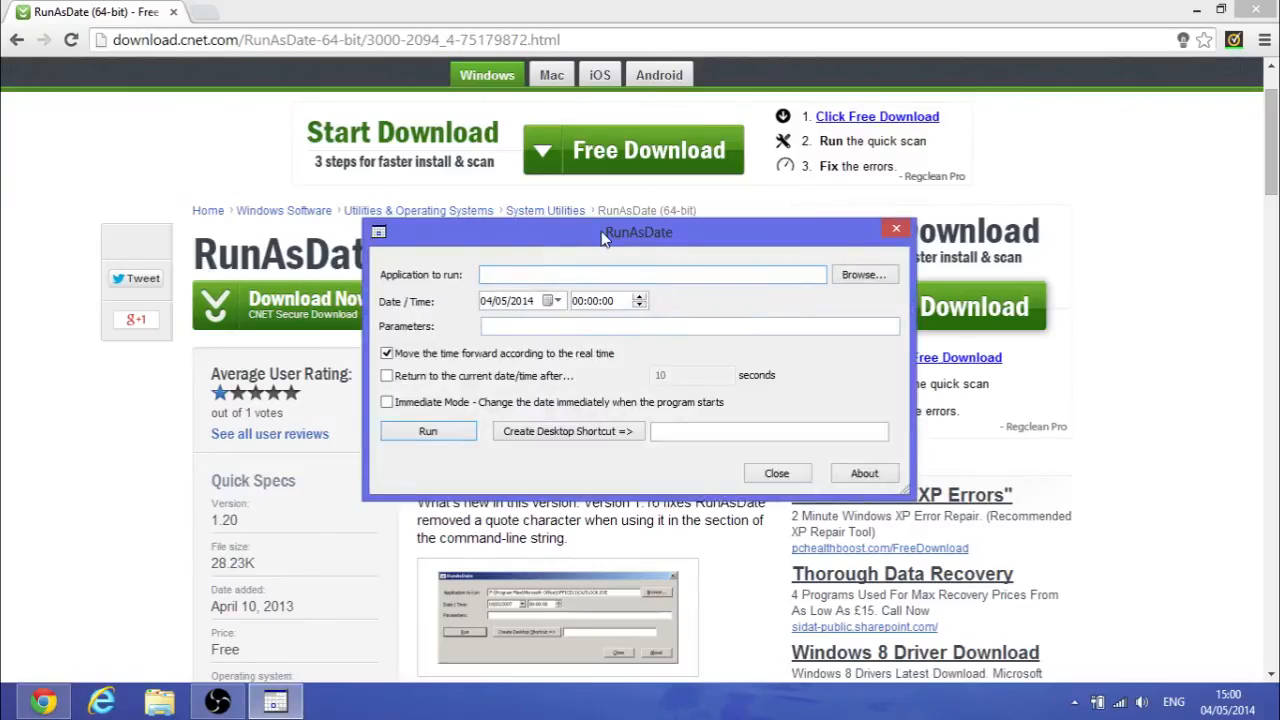
drag(638, 232, 568, 206)
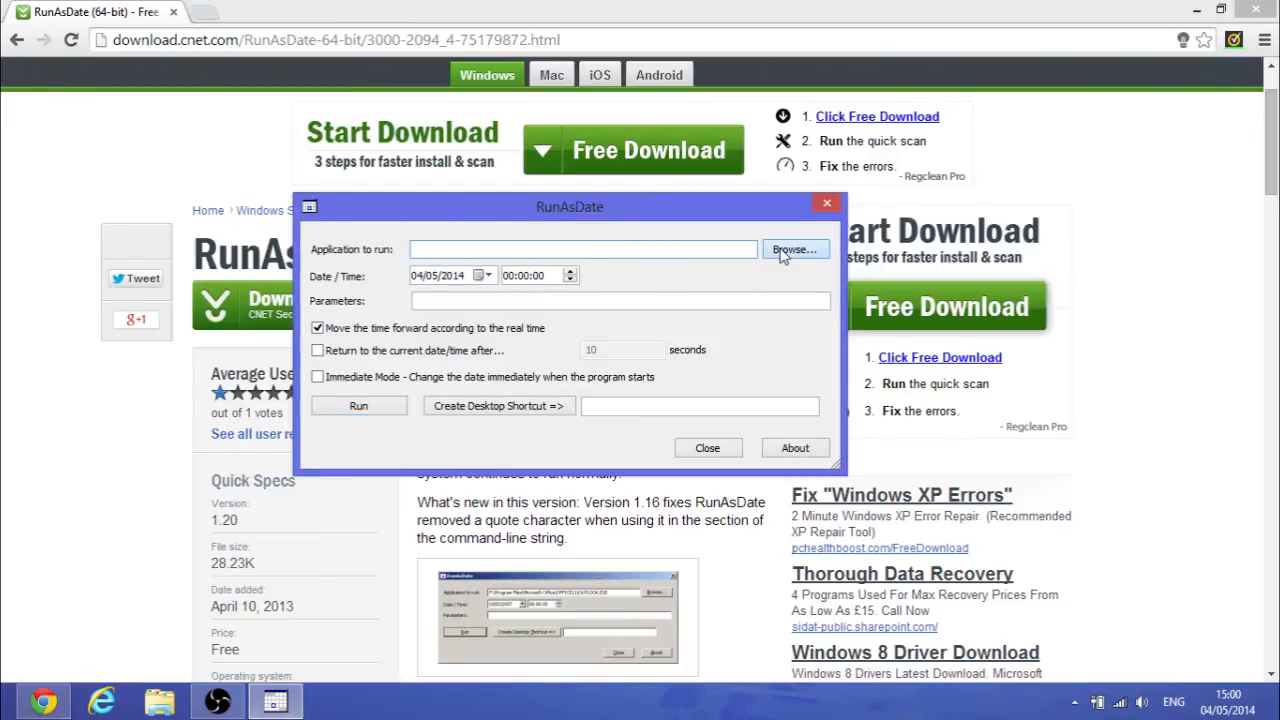
click(792, 248)
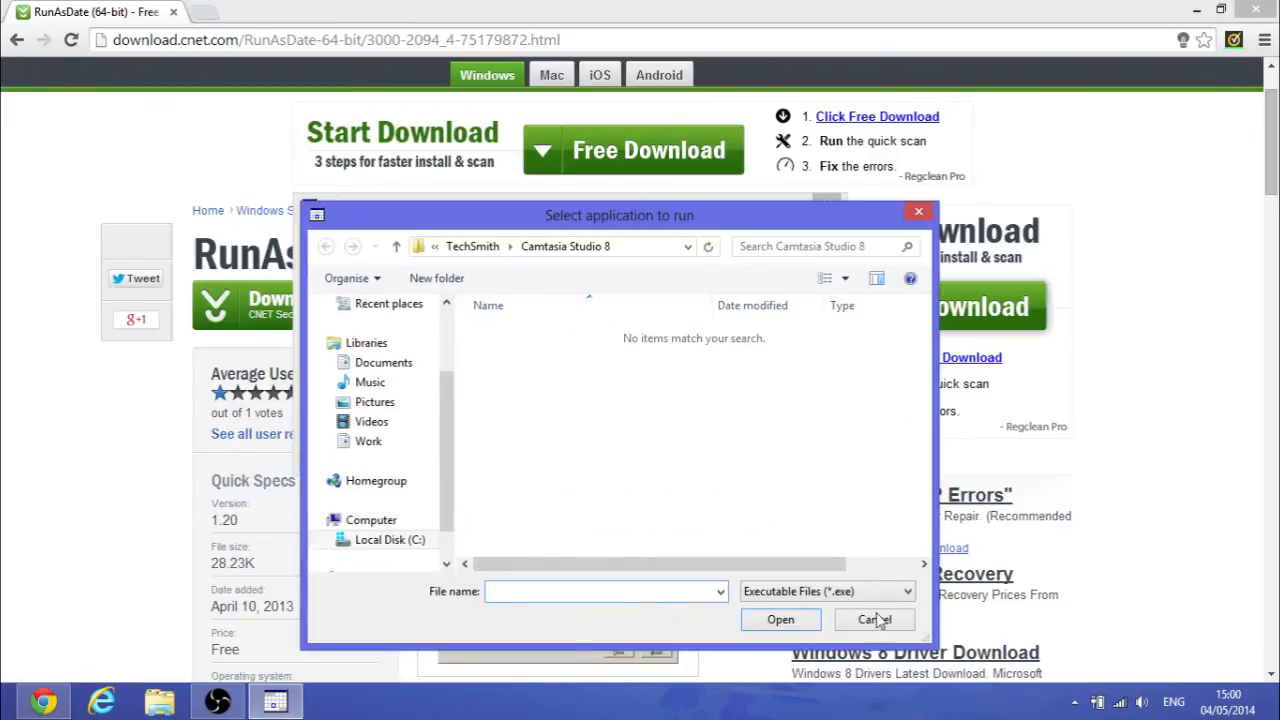
click(874, 620)
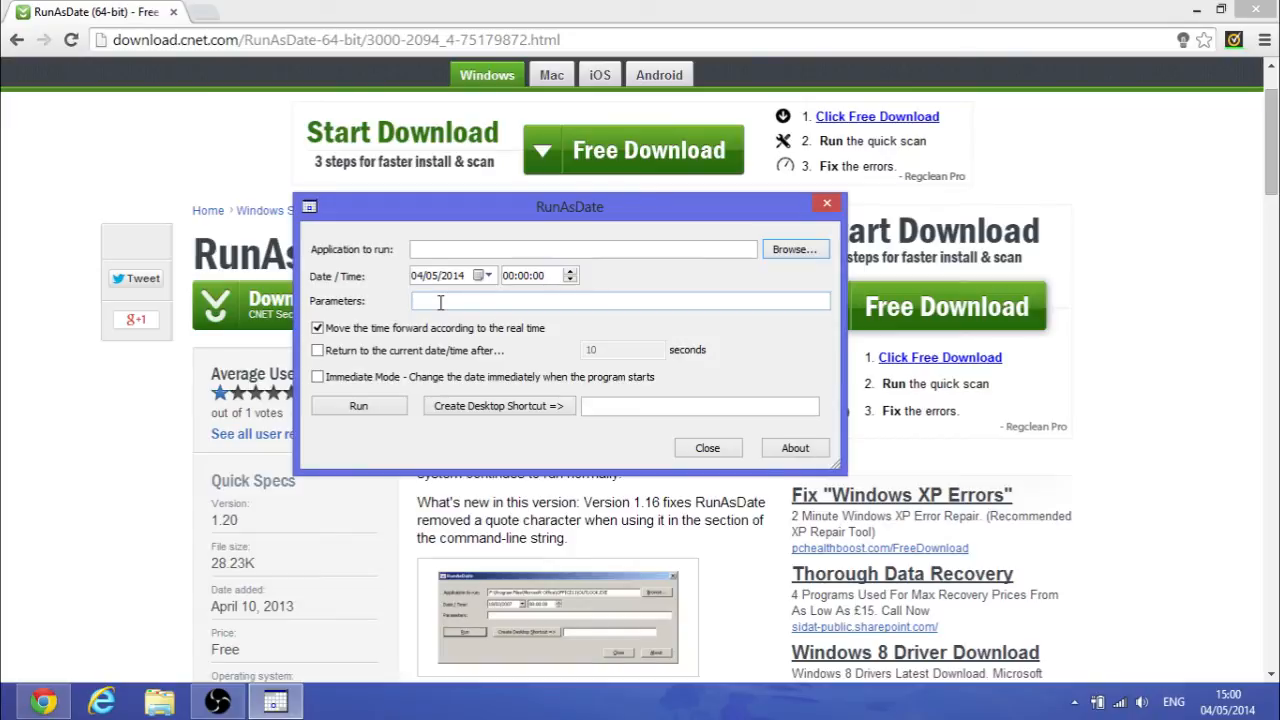
mouse_move(480, 364)
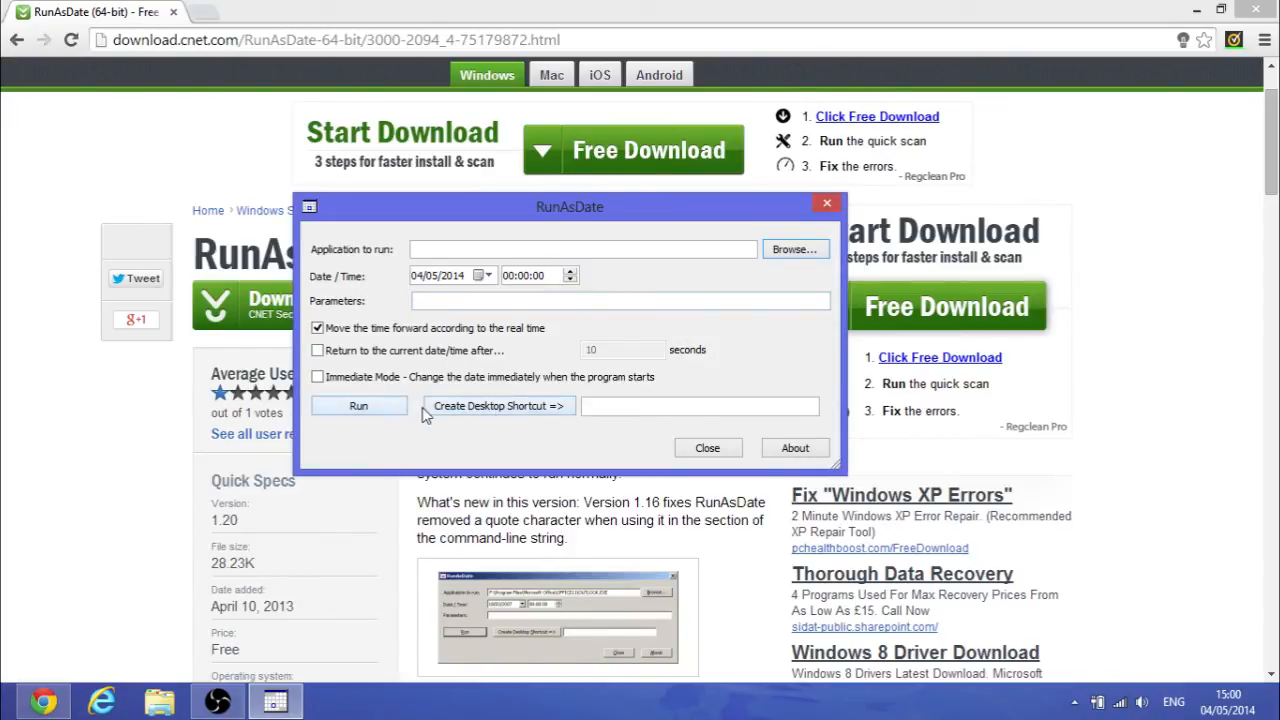
mouse_move(368, 374)
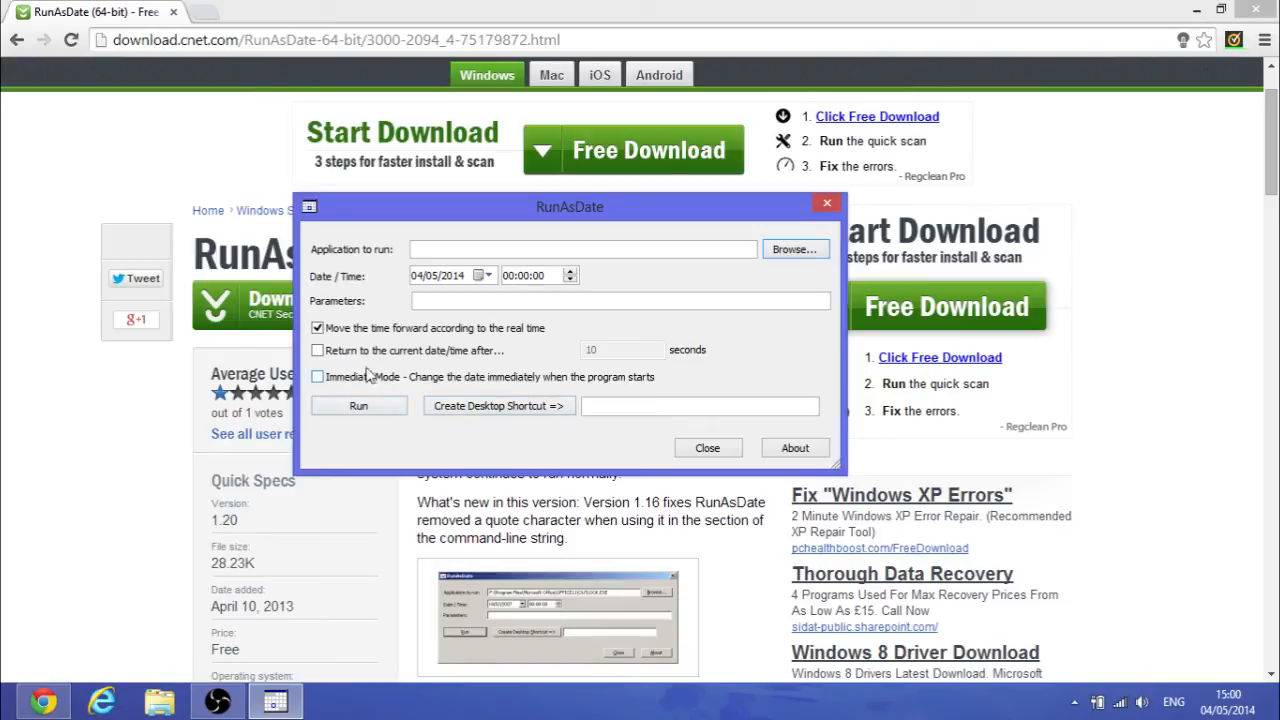